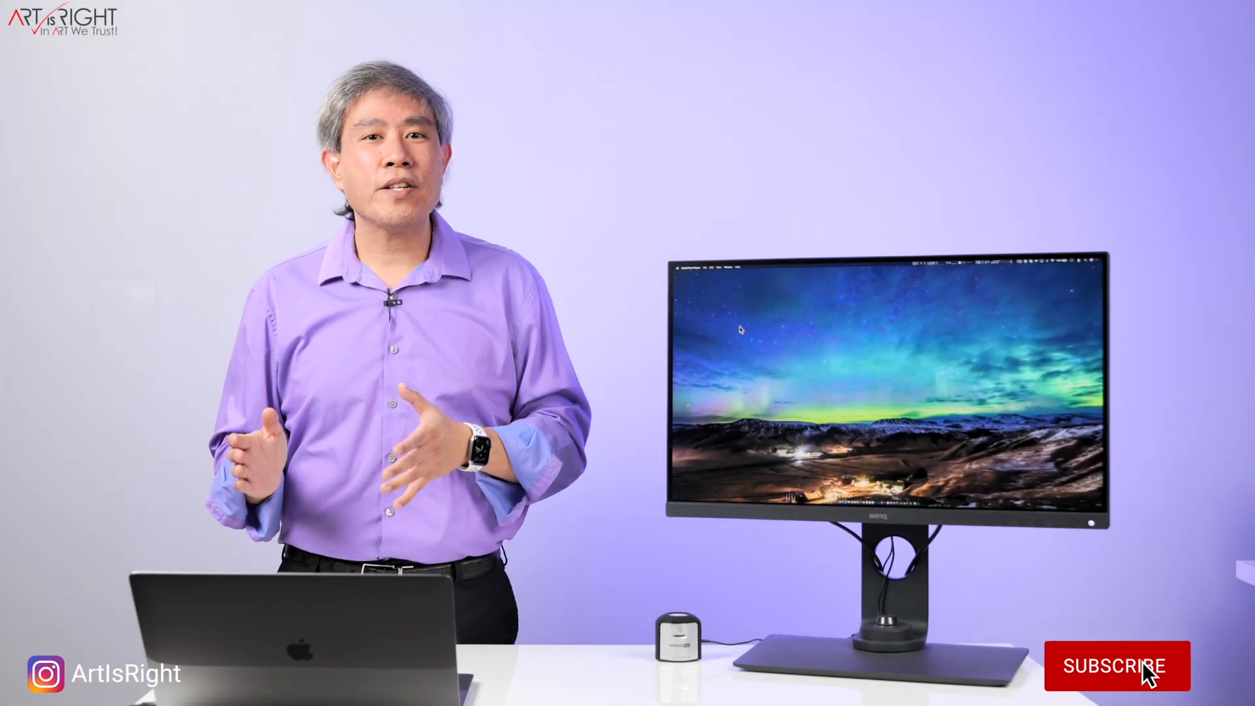
pyautogui.click(1116, 667)
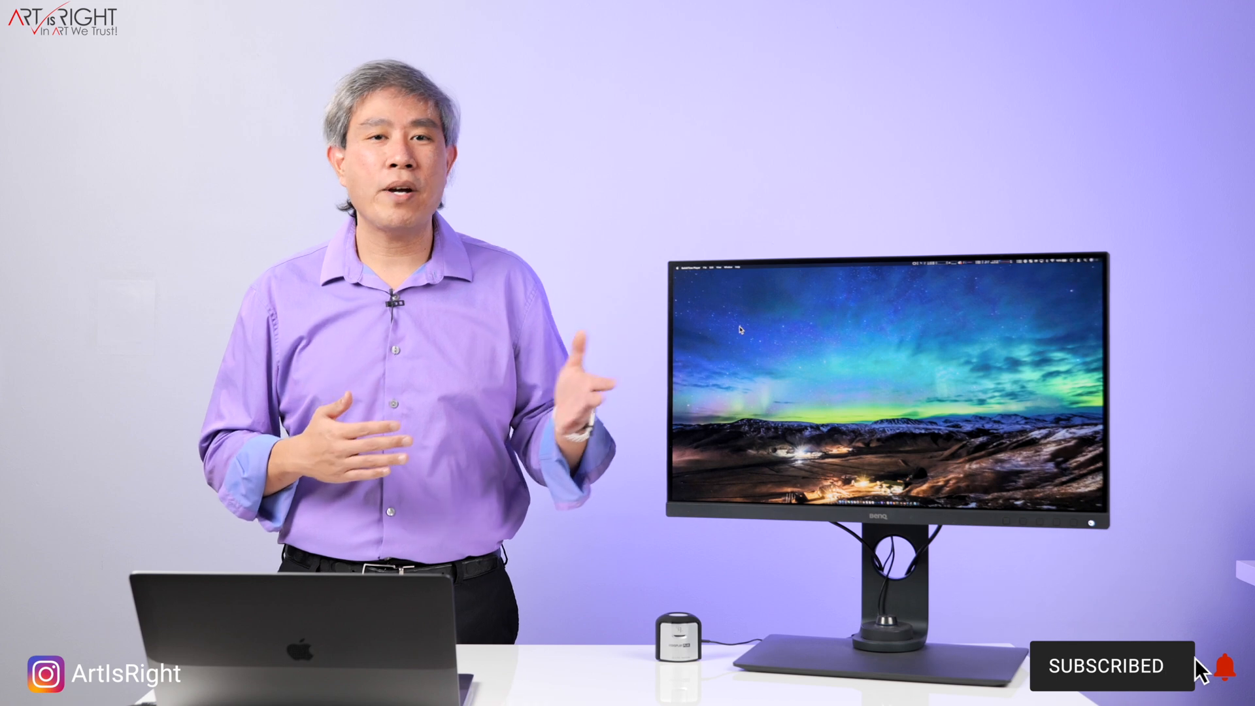